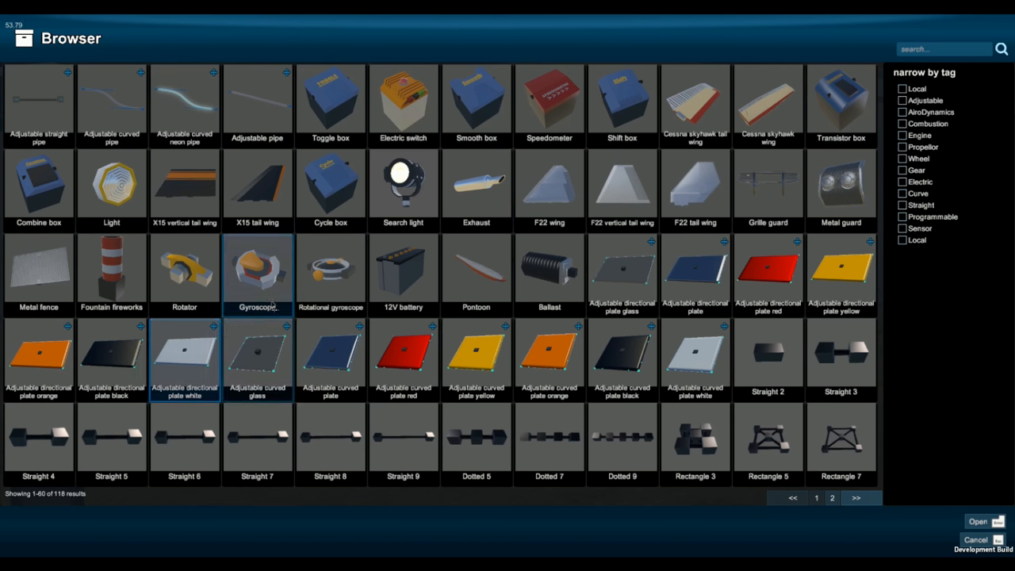
Go to page 2 of the parts browser and pick SolarPanel and SportSpoiler
left_click(330, 103)
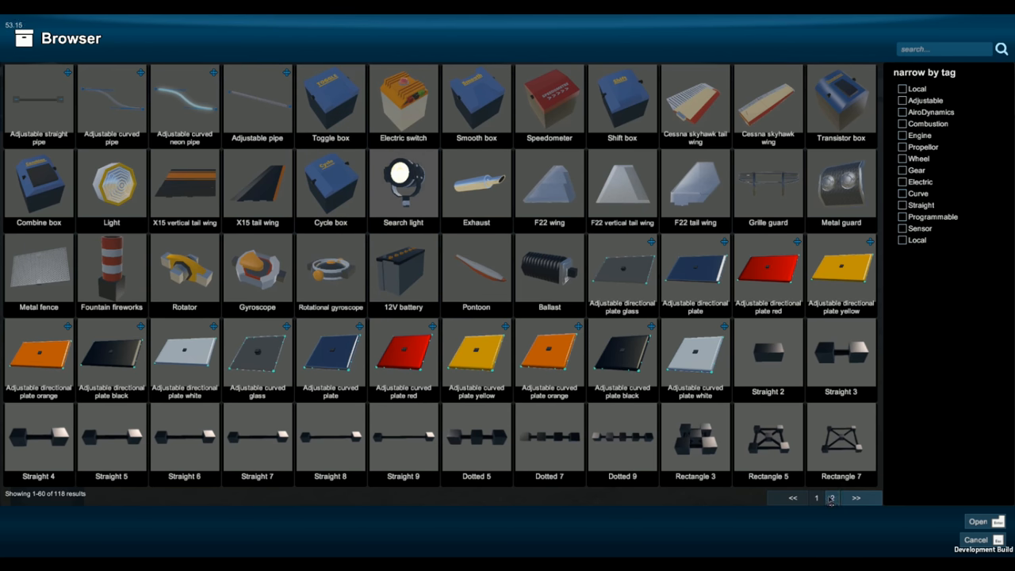
left_click(831, 501)
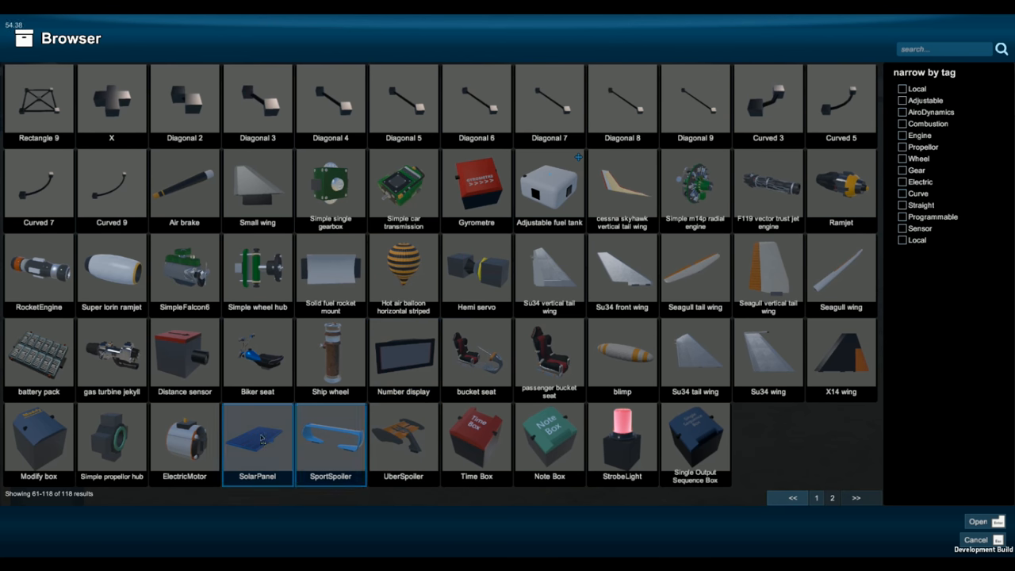
left_click(973, 517)
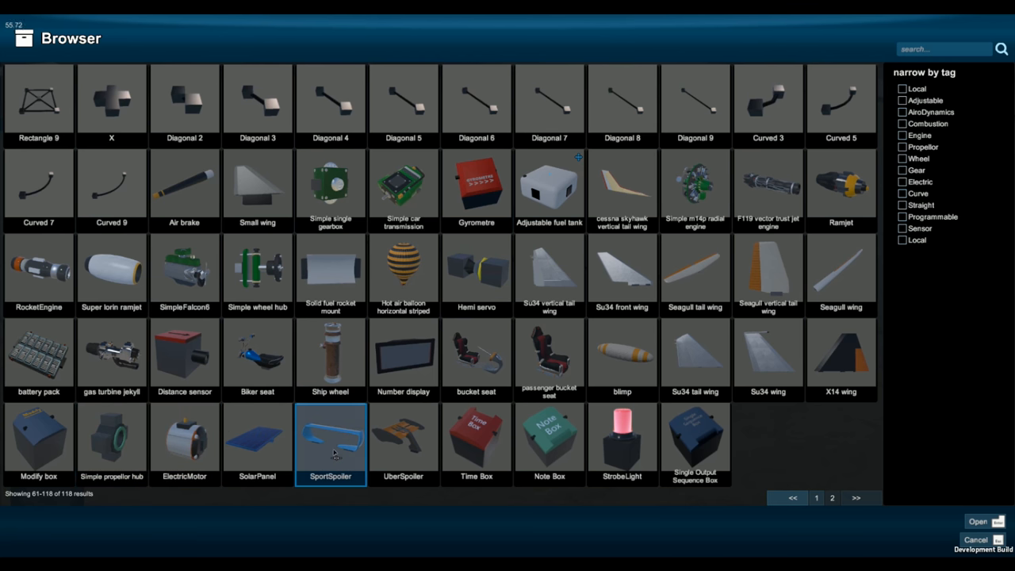
left_click(964, 519)
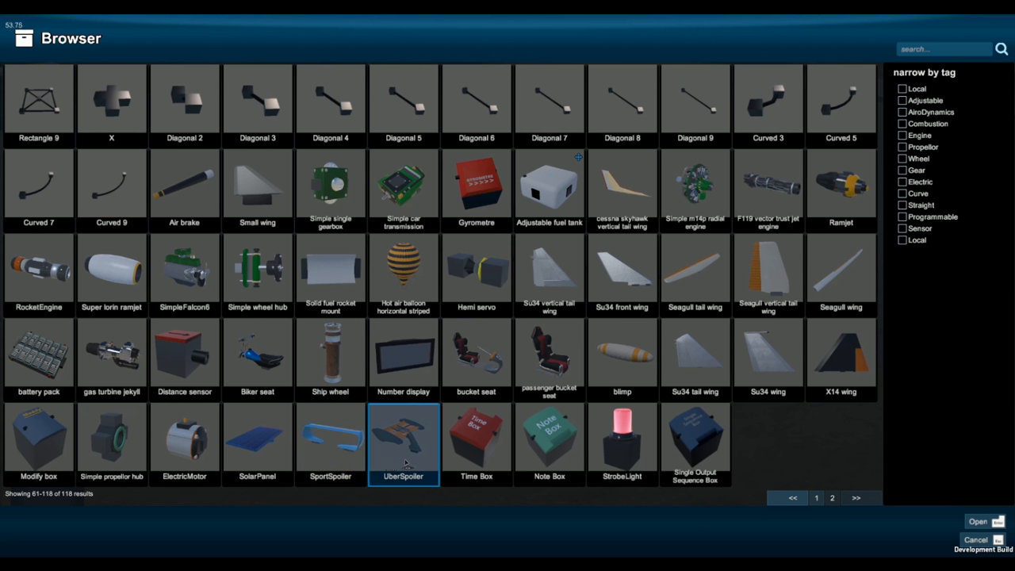
Pick UberSpoiler, Note Box and Single Output Sequence Box from the same page
left_click(973, 517)
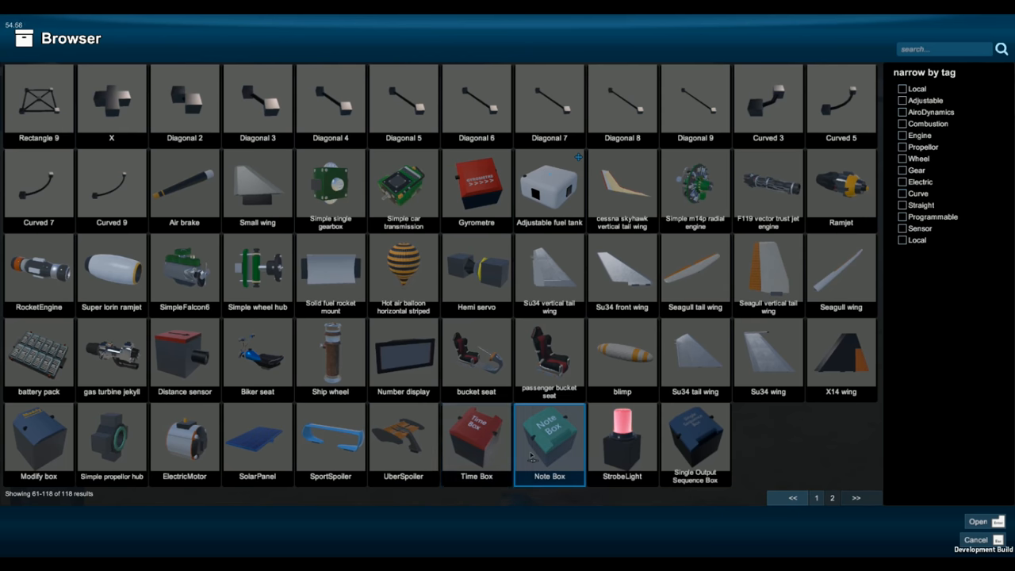
left_click(976, 521)
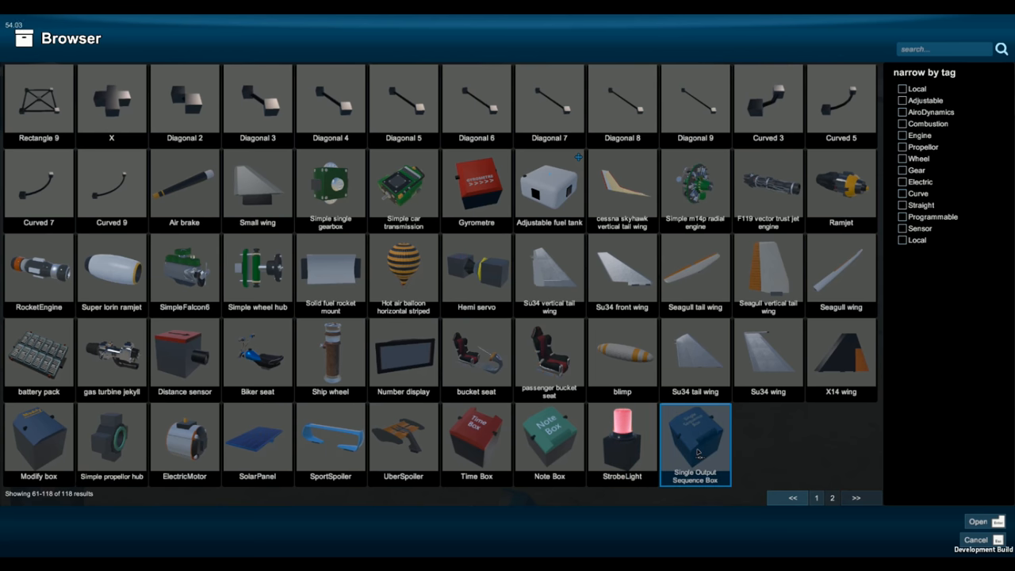
left_click(973, 518)
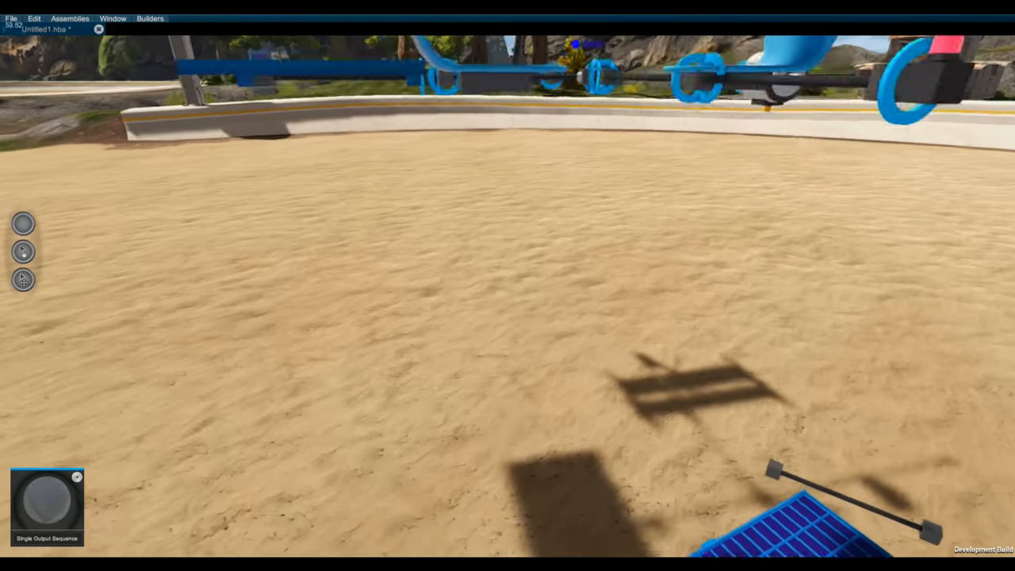
Mount the spoiler, solar panel and electric motor onto the cross-shaped rod frame
left_click(31, 17)
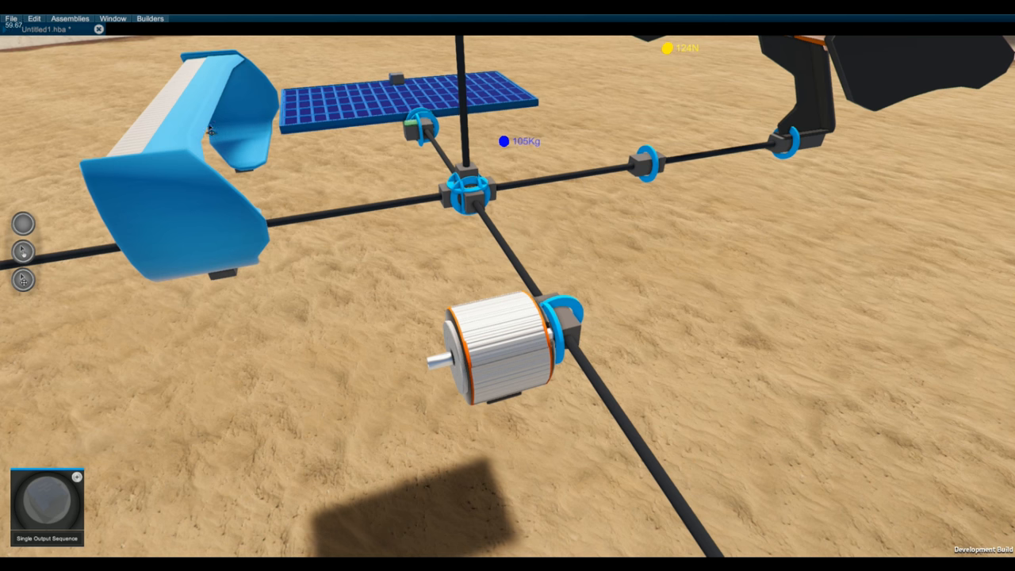
Select the electric motor to show its driveshaft, throttle and amp drainage properties
left_click(492, 352)
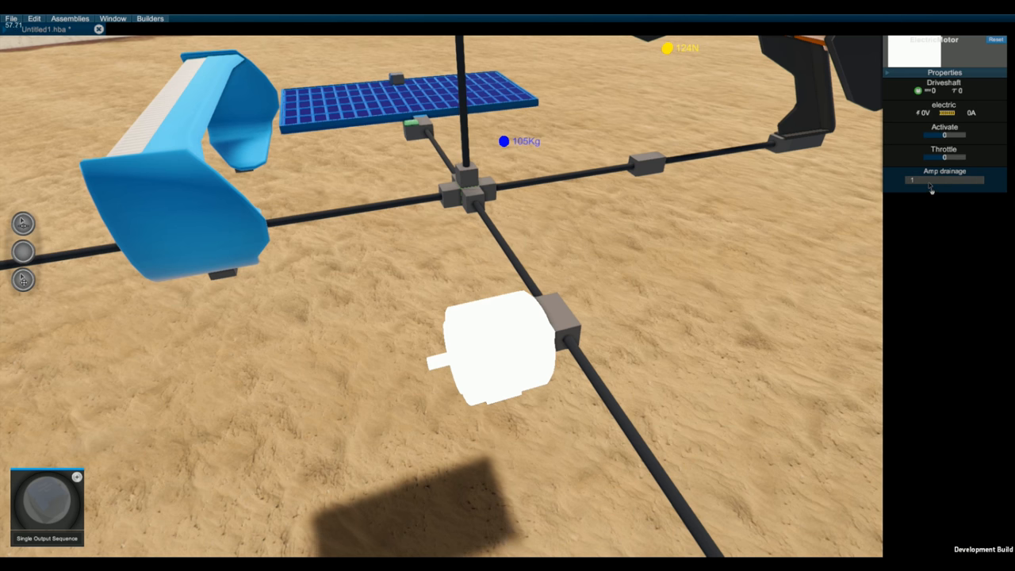
mouse_move(737, 345)
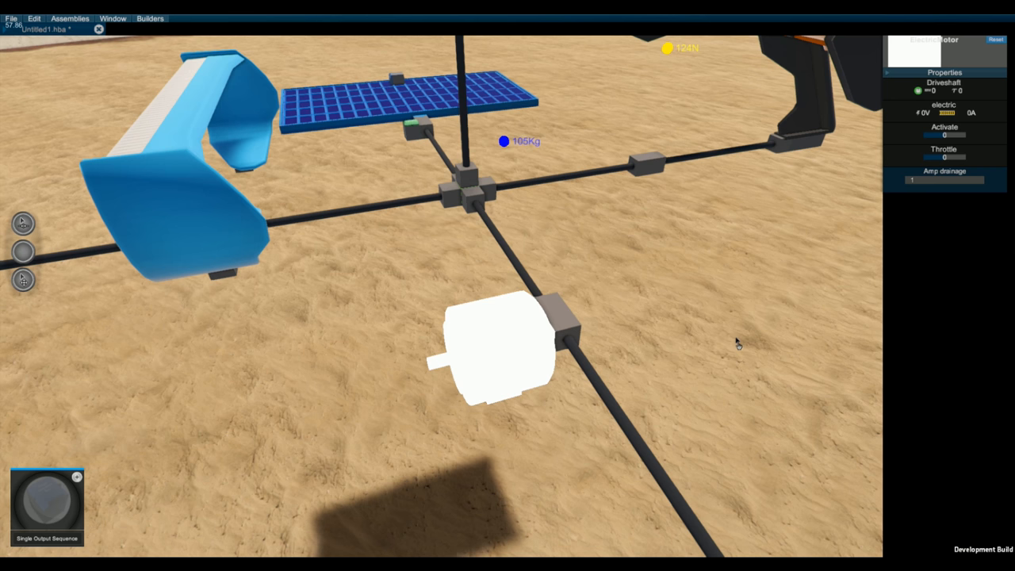
mouse_move(615, 331)
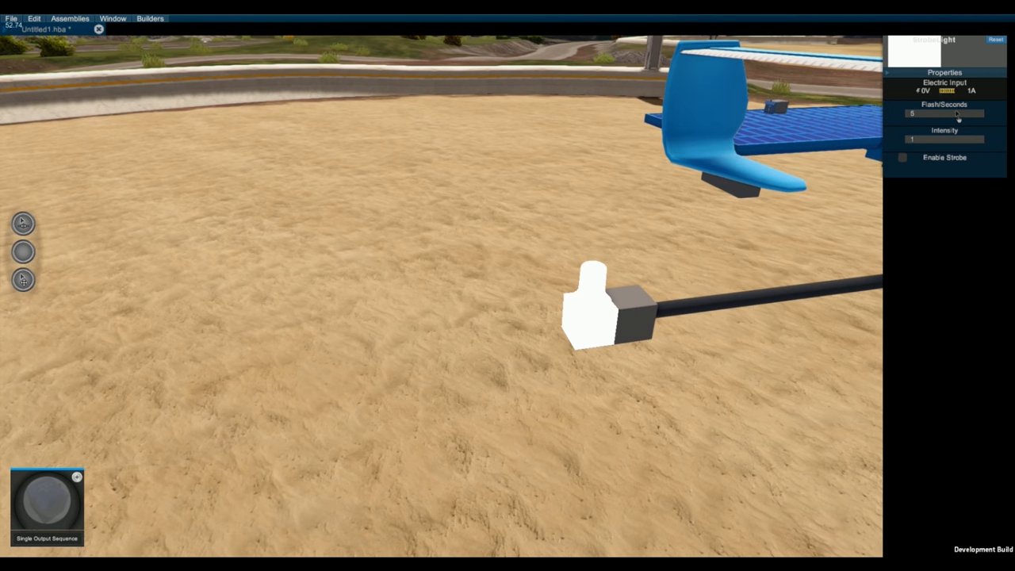
Place the StrobeLight at the frame arm end to show its flash rate and intensity settings
left_click_drag(944, 140, 911, 139)
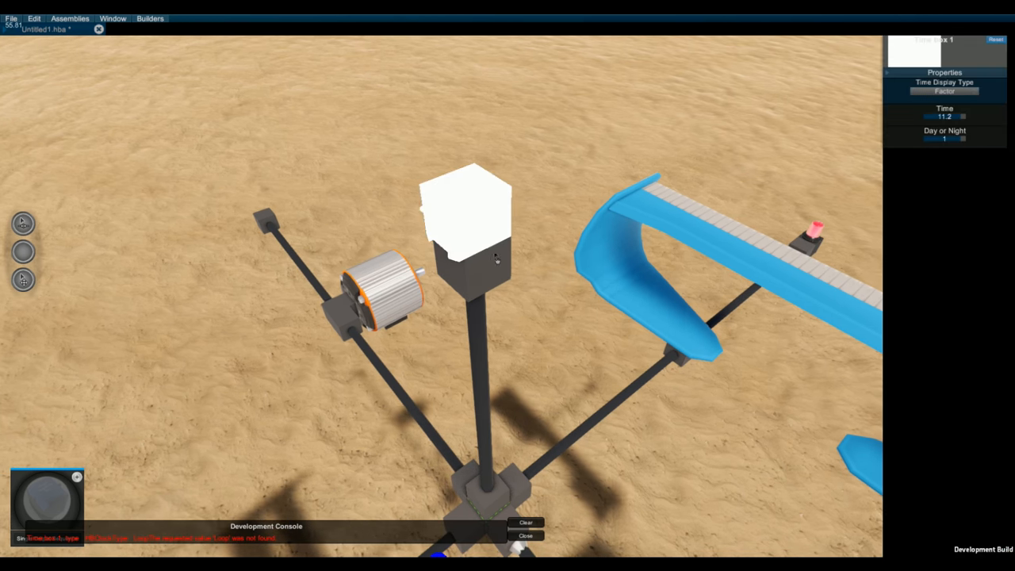
mouse_move(533, 282)
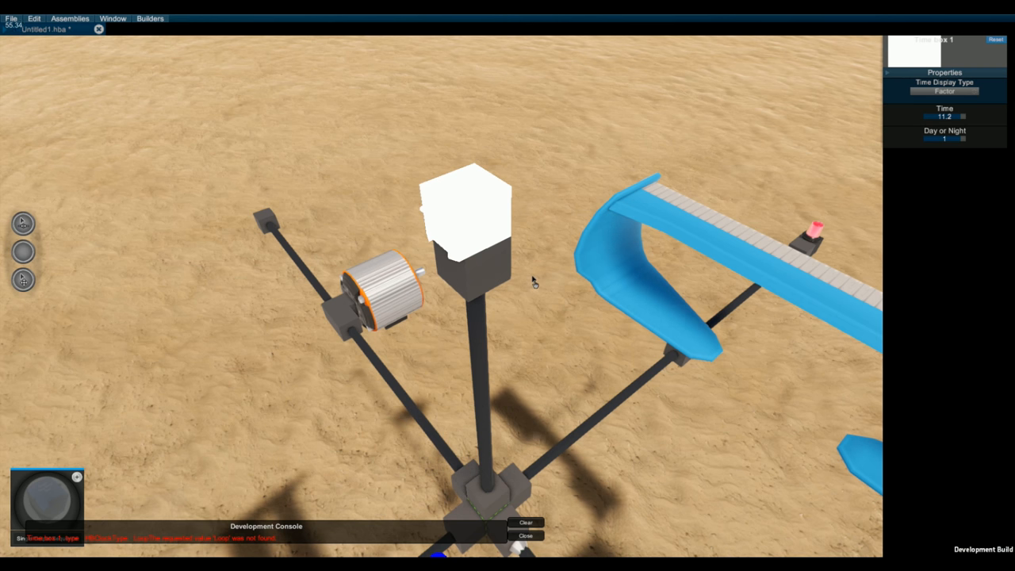
mouse_move(520, 203)
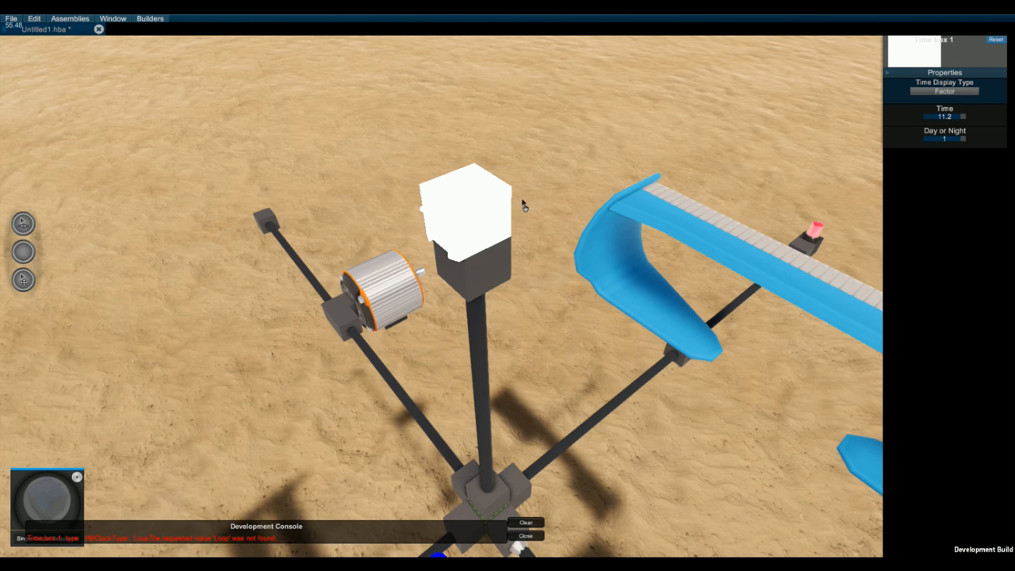
mouse_move(551, 309)
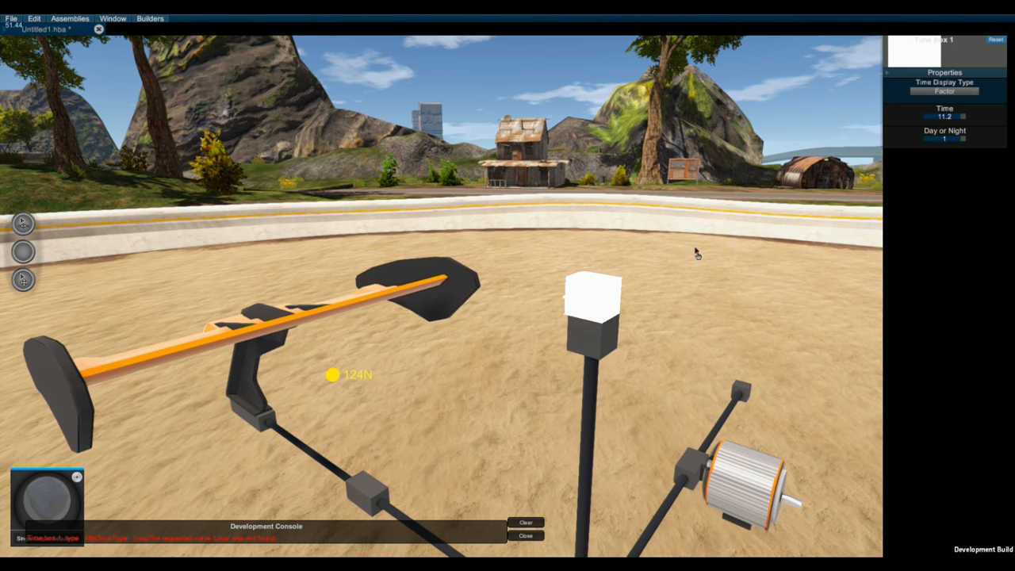
In the wiring view, nudge the Time box 1 node slightly left among the output nodes
left_click(113, 16)
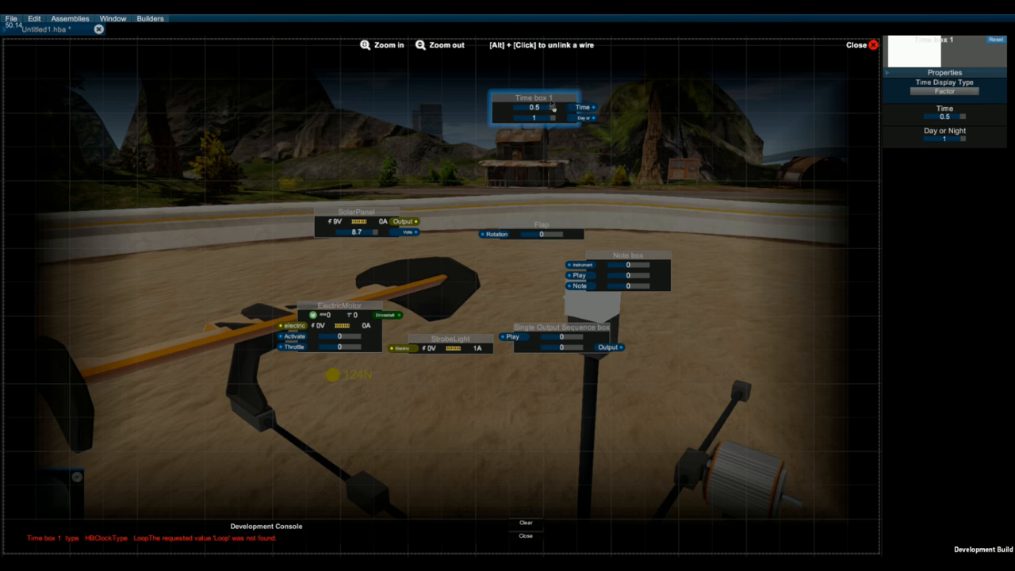
left_click_drag(533, 98, 510, 100)
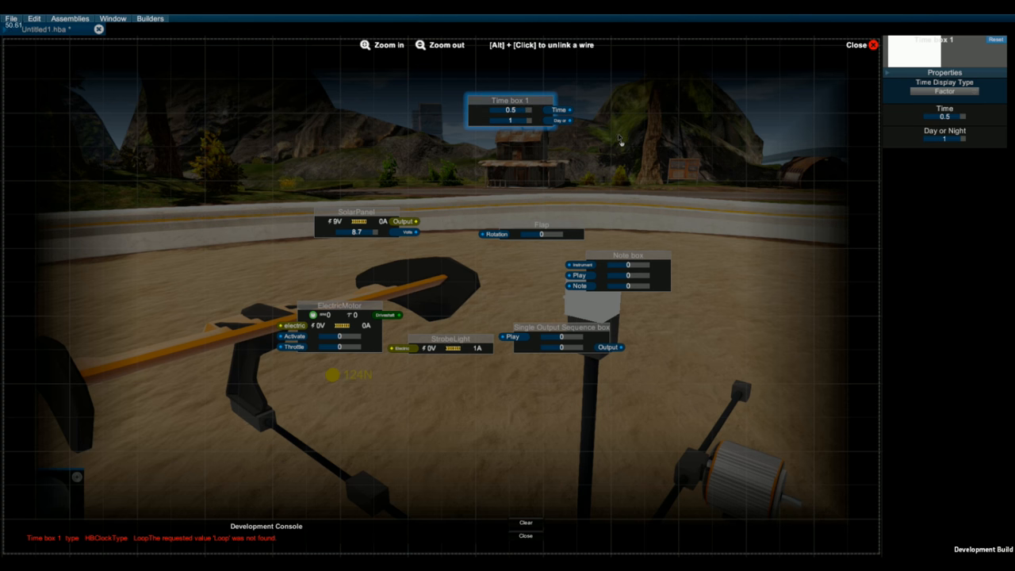
mouse_move(609, 161)
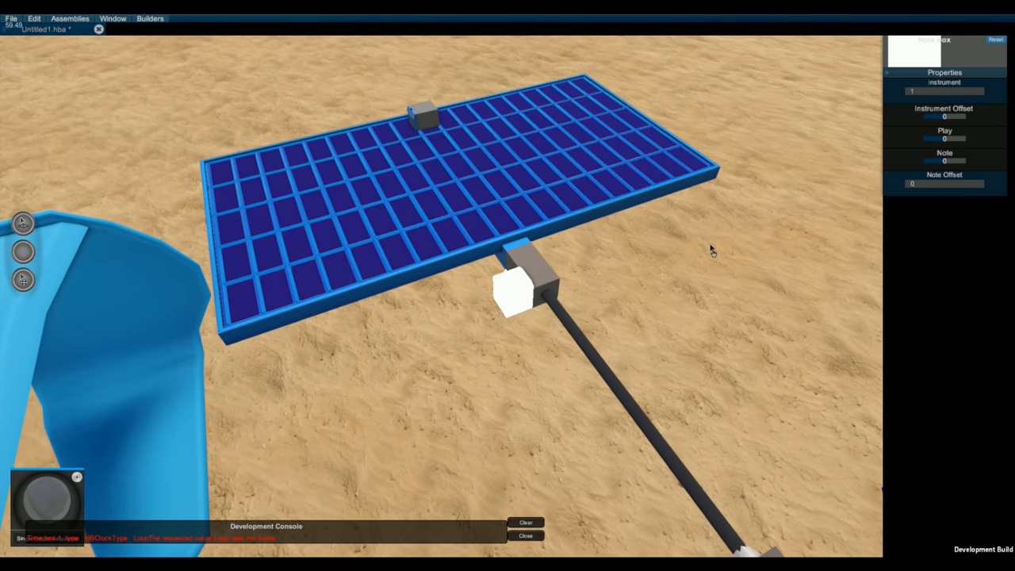
mouse_move(625, 263)
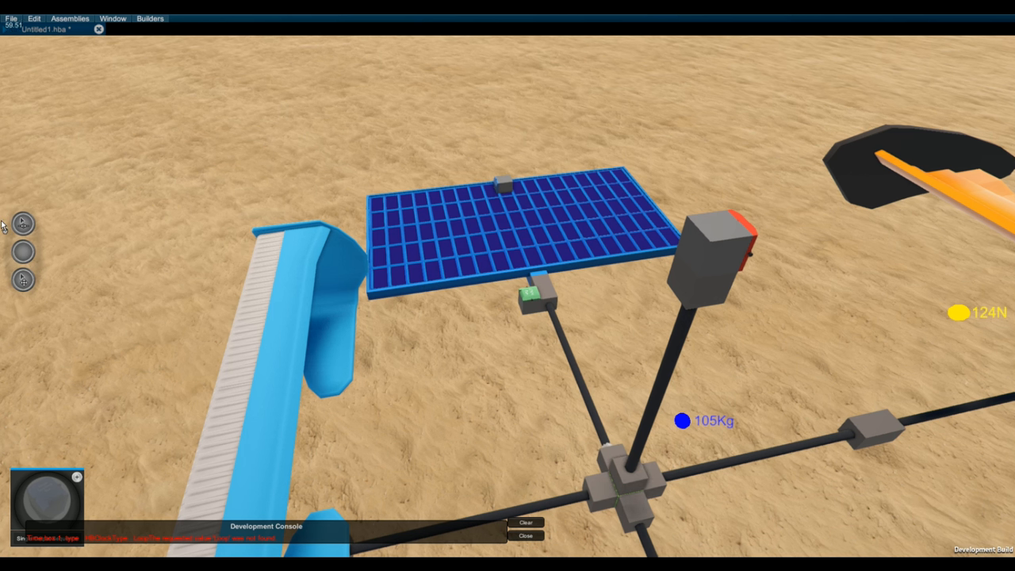
mouse_move(476, 343)
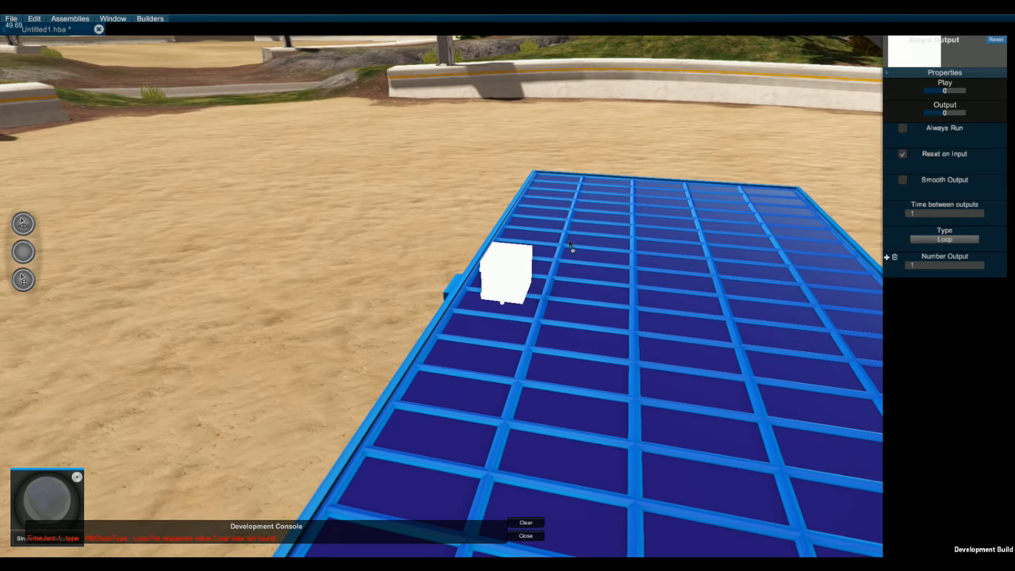
mouse_move(887, 276)
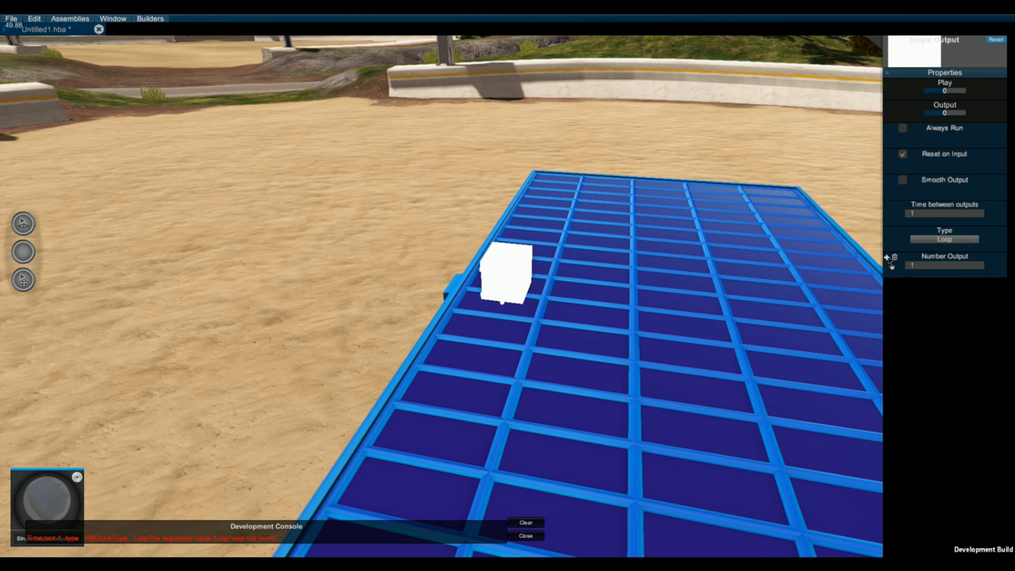
Add number outputs to the looping sequence box so it has three instead of one
left_click(888, 256)
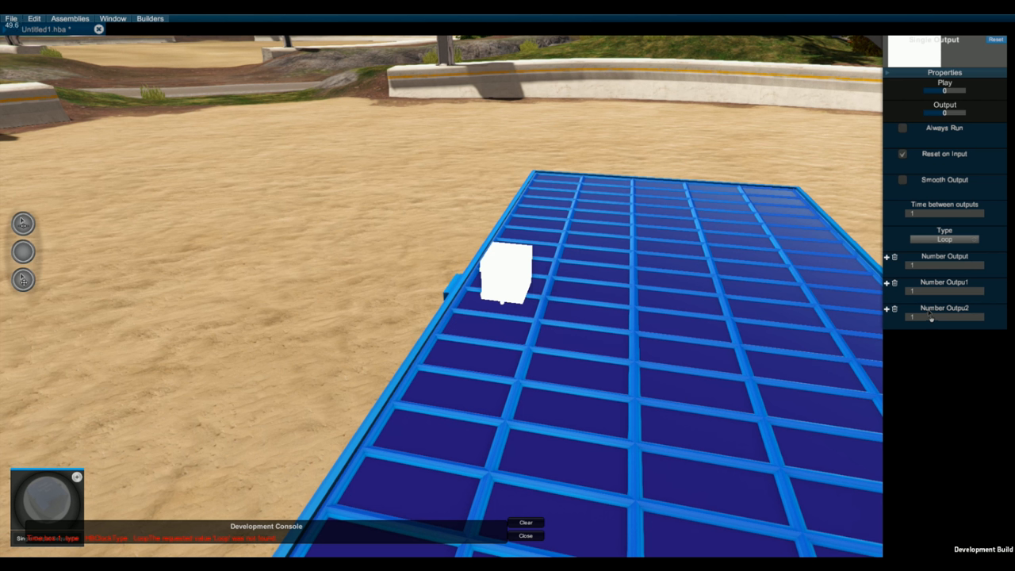
mouse_move(785, 273)
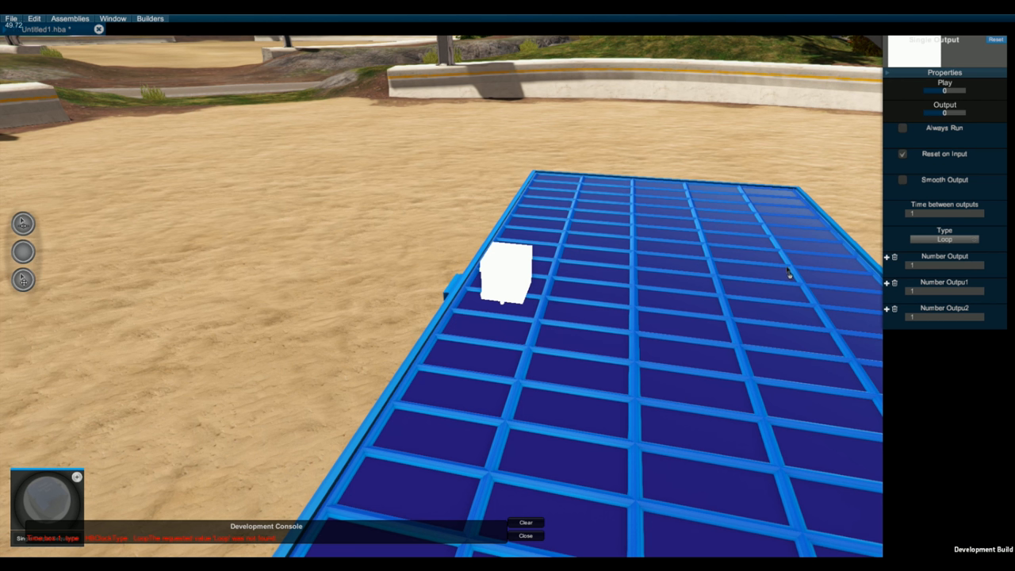
mouse_move(784, 257)
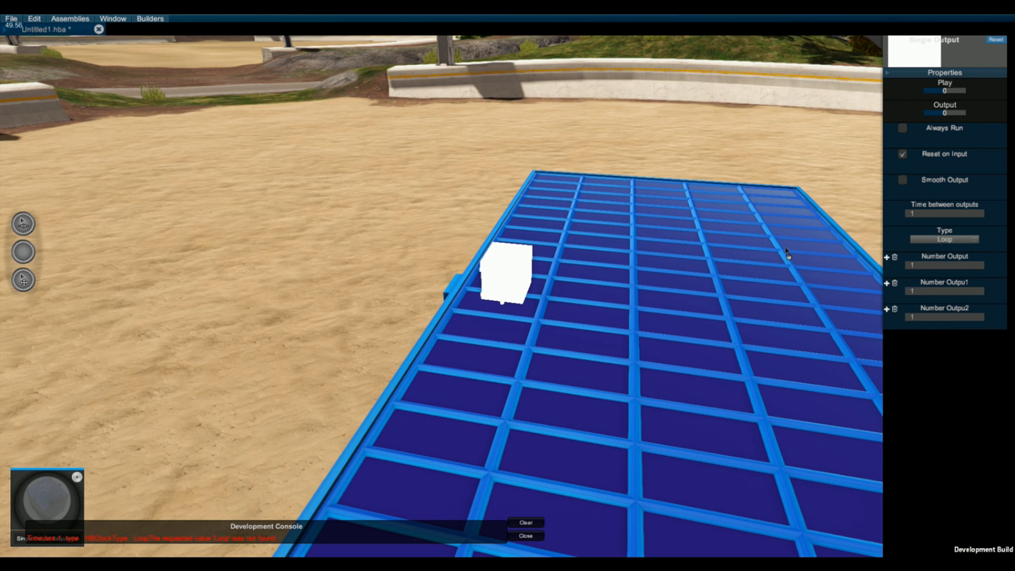
mouse_move(720, 274)
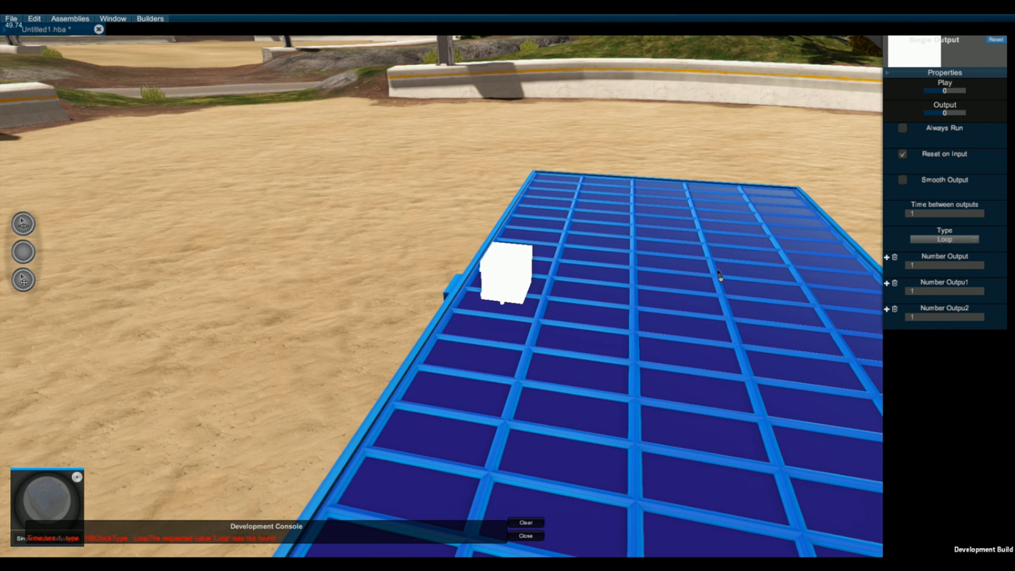
mouse_move(92, 305)
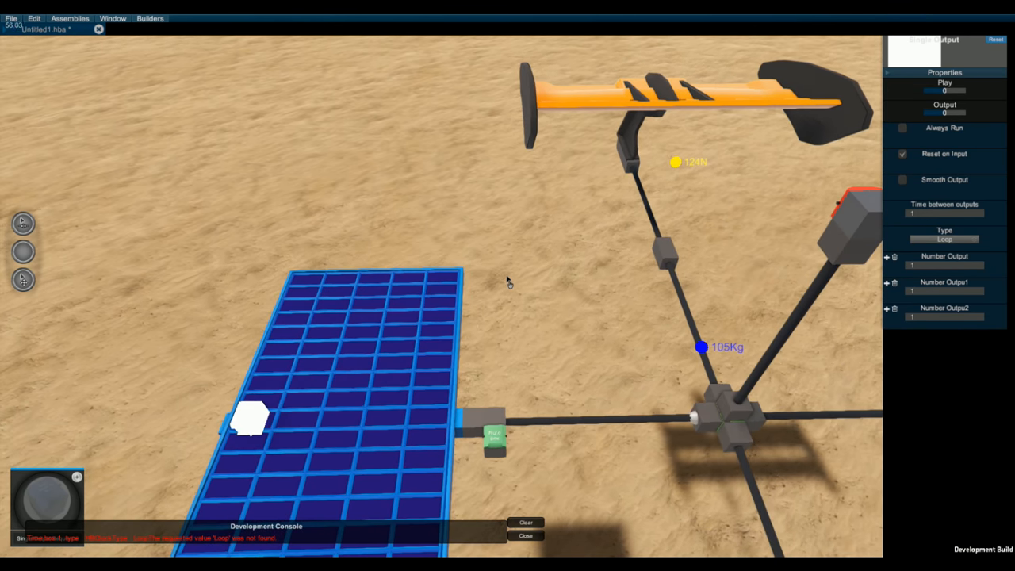
mouse_move(558, 270)
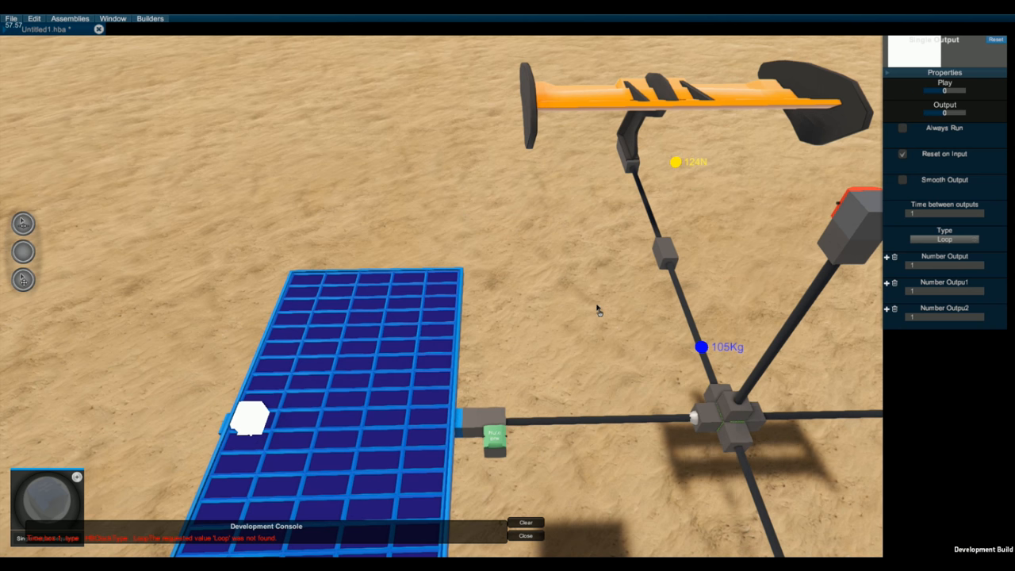
mouse_move(525, 270)
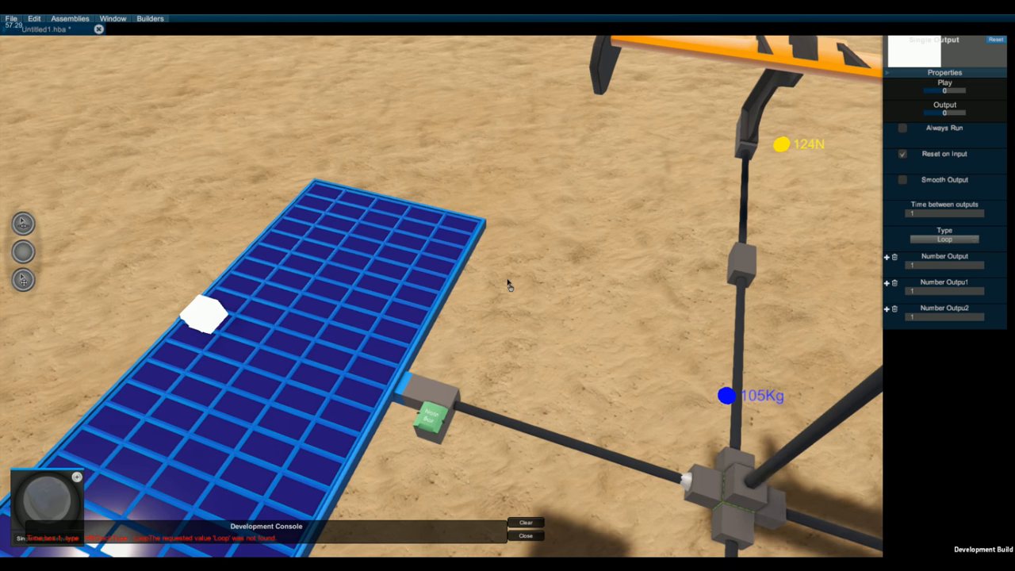
mouse_move(435, 311)
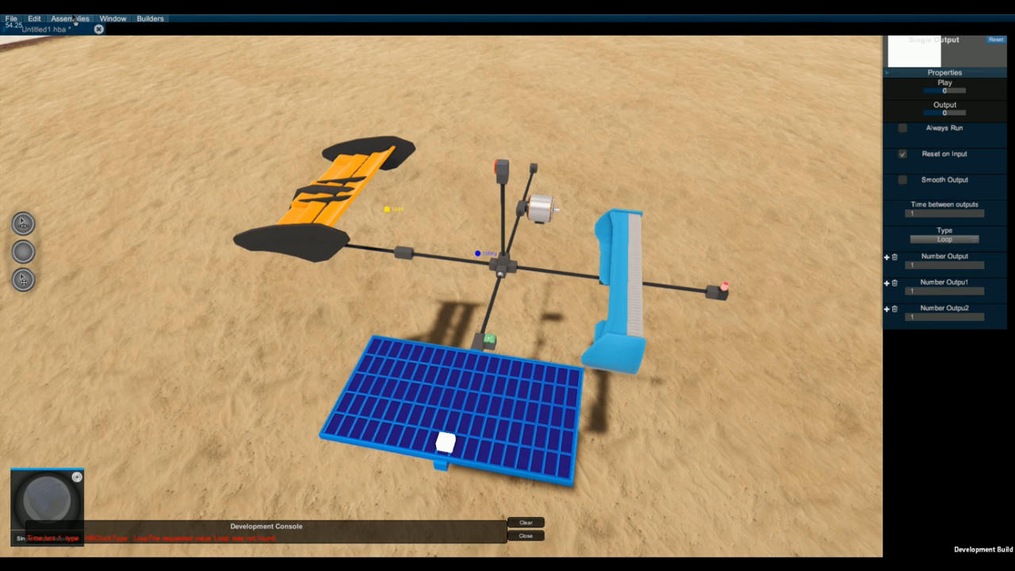
left_click(10, 16)
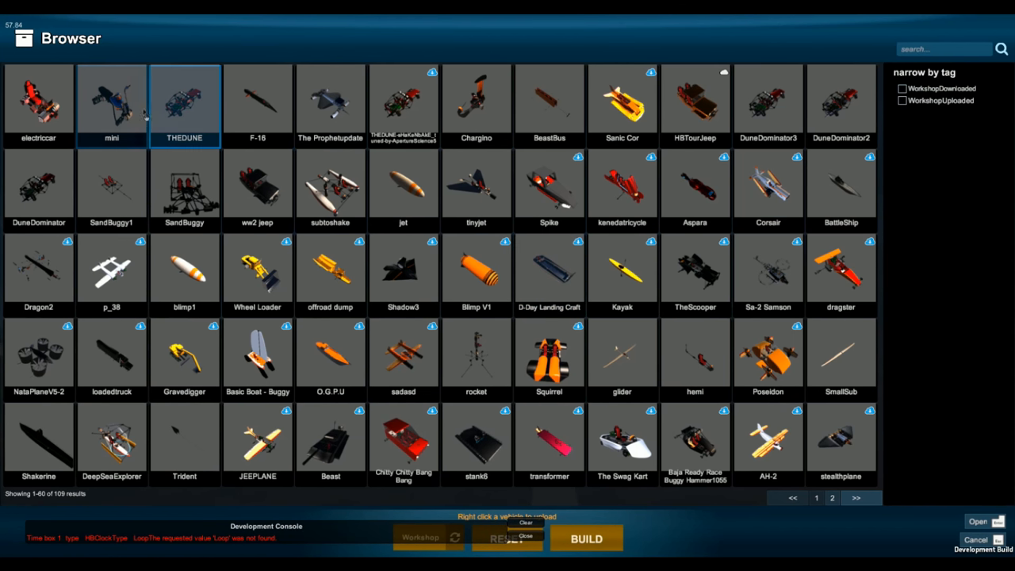
Exit the sandbox via File > Exit to the vehicle browser listing saved builds
left_click(330, 103)
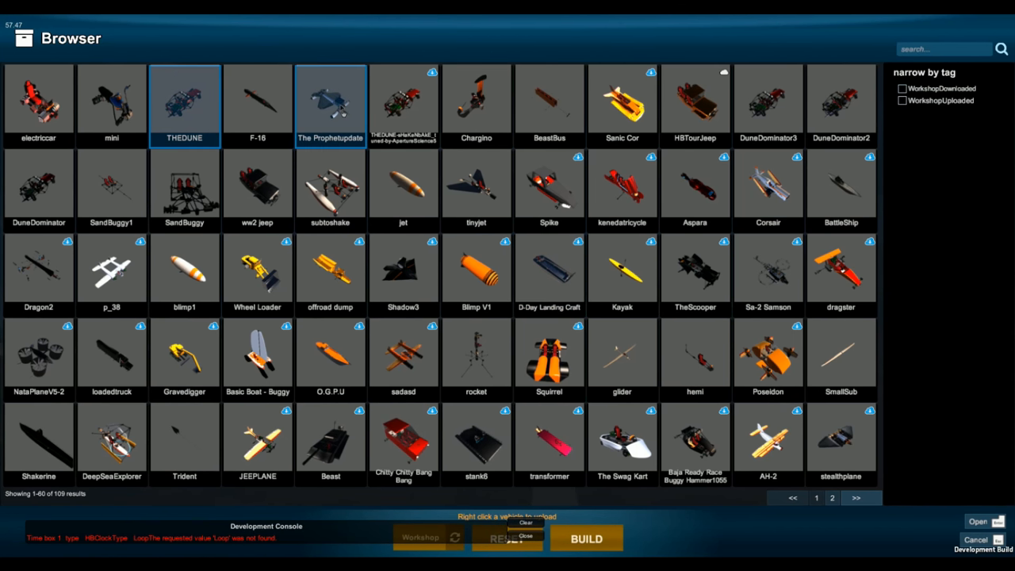